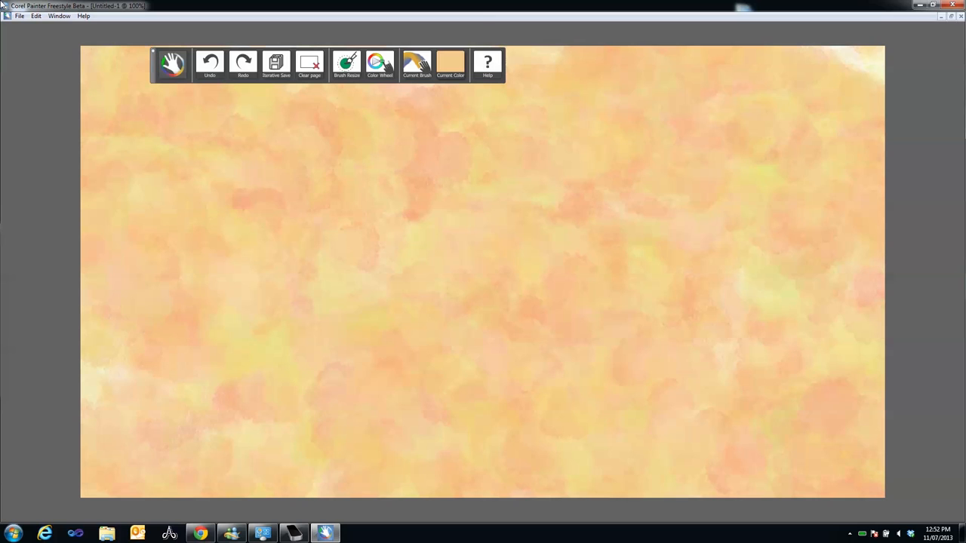
Open Iterative Save's Save Image As dialog and begin typing the file name 'my f'.
click(276, 62)
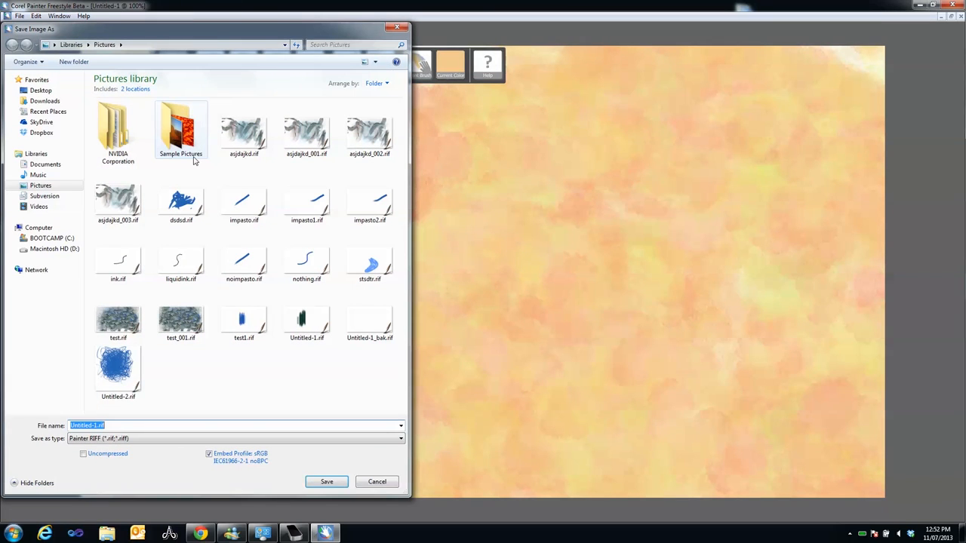
text(my f)
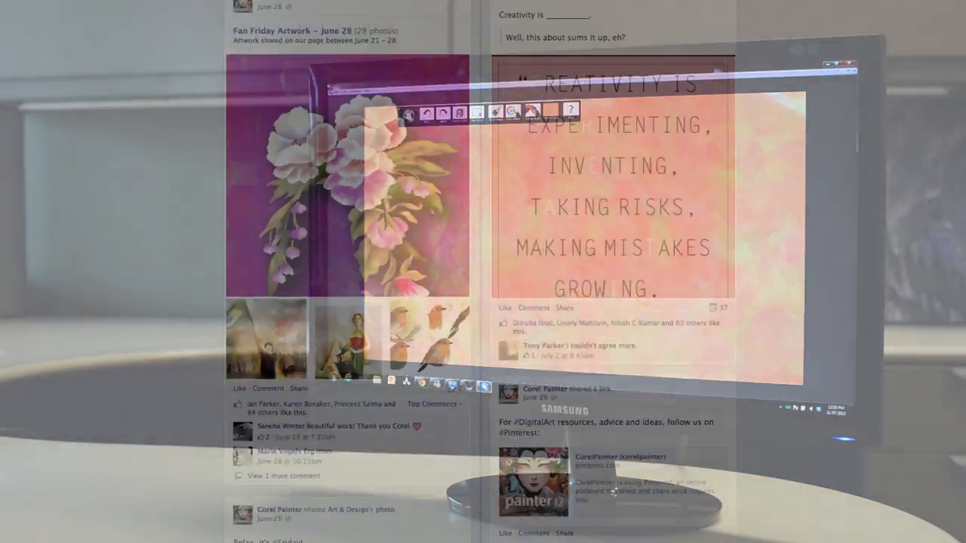
scroll(down, 3)
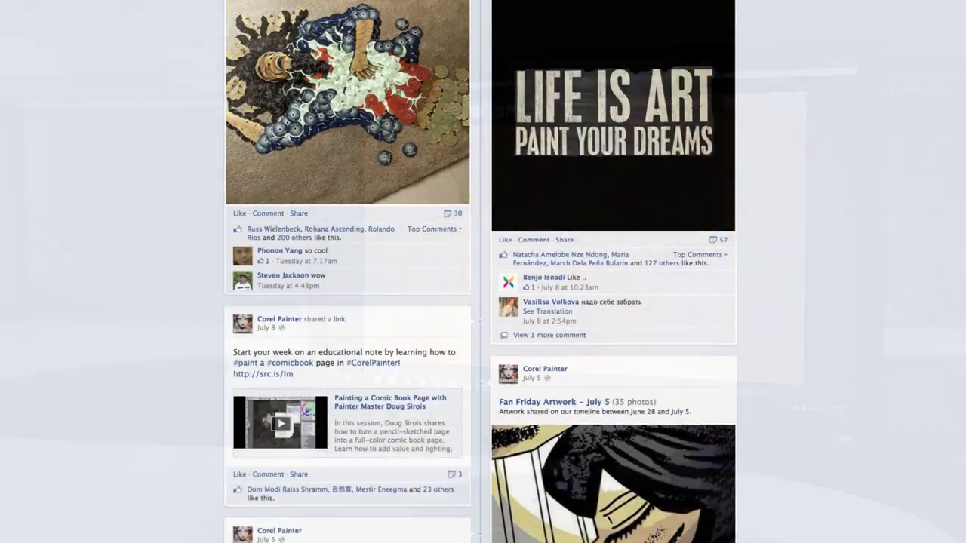
scroll(down, 3)
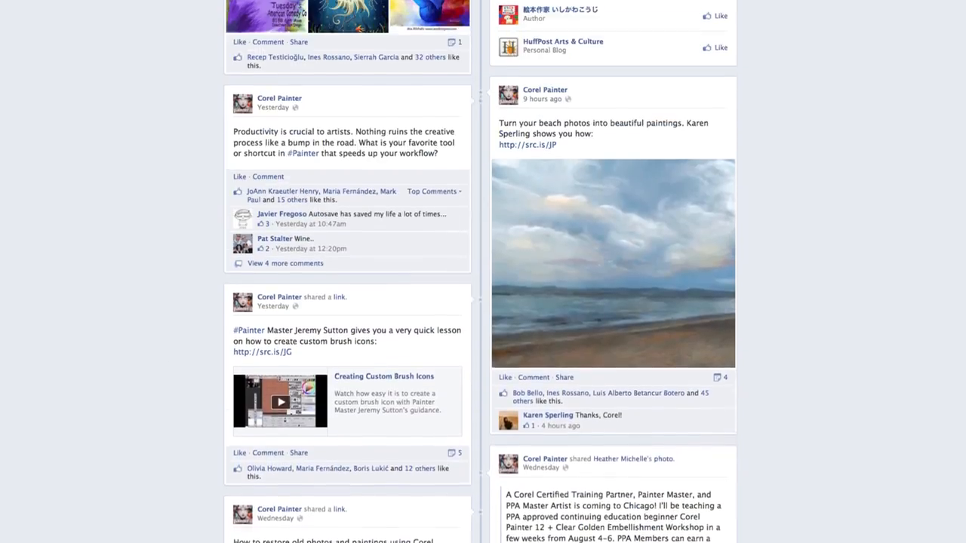